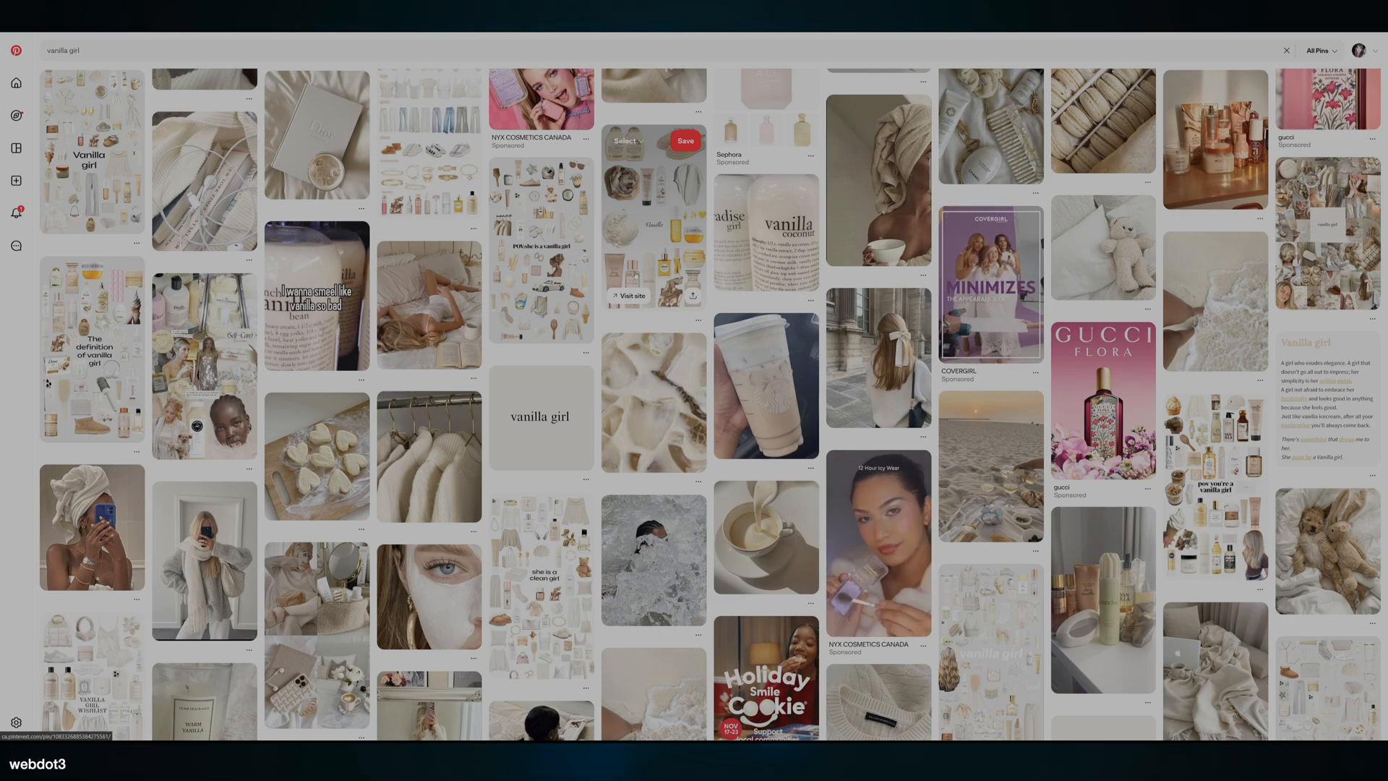
mouse_move(204, 557)
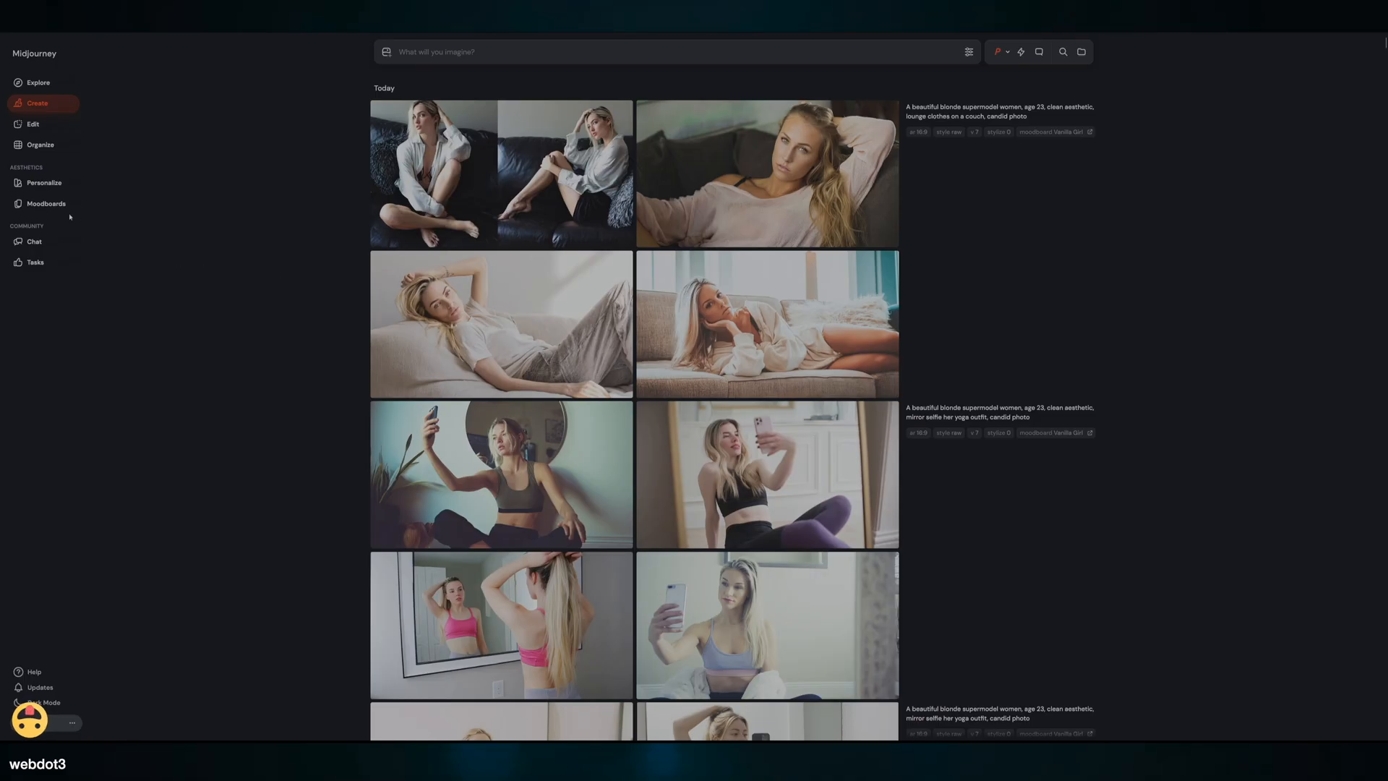
left_click(45, 203)
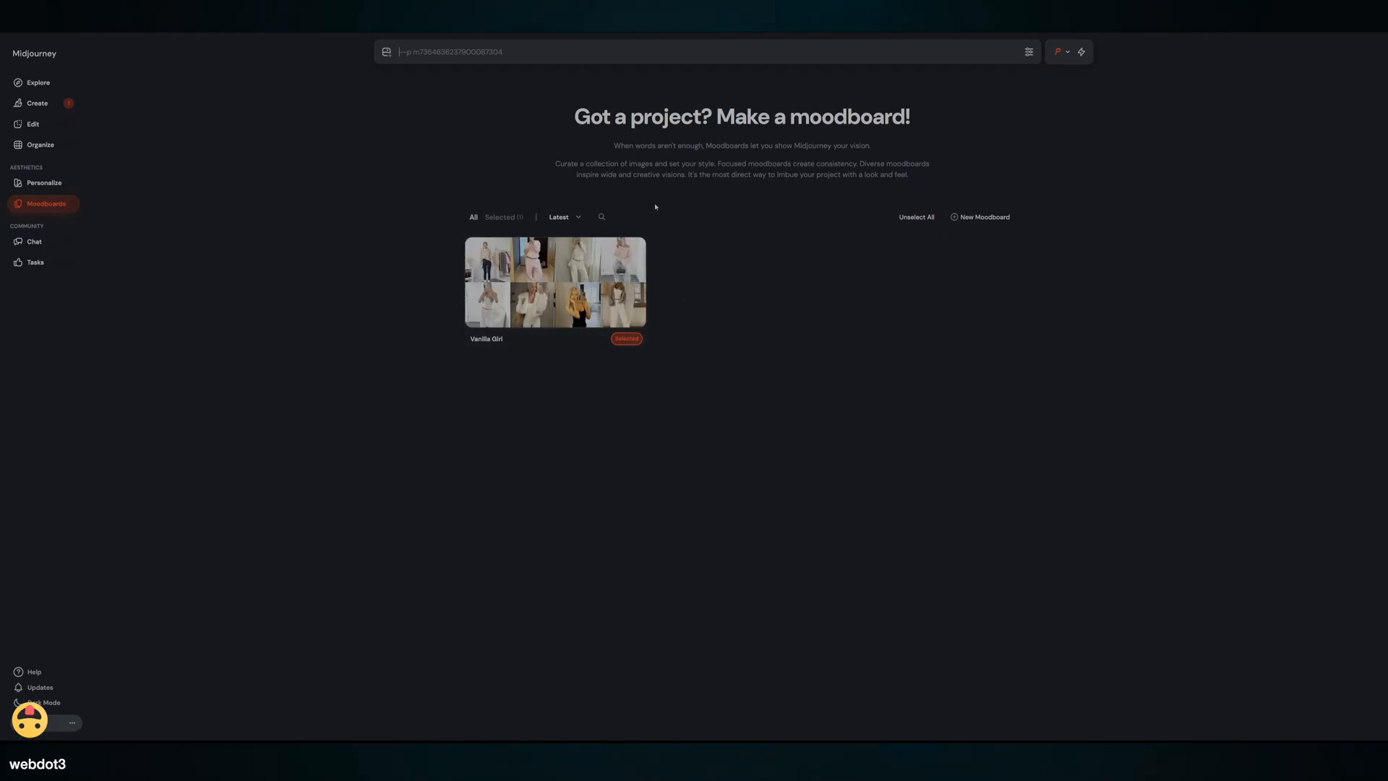
mouse_move(724, 351)
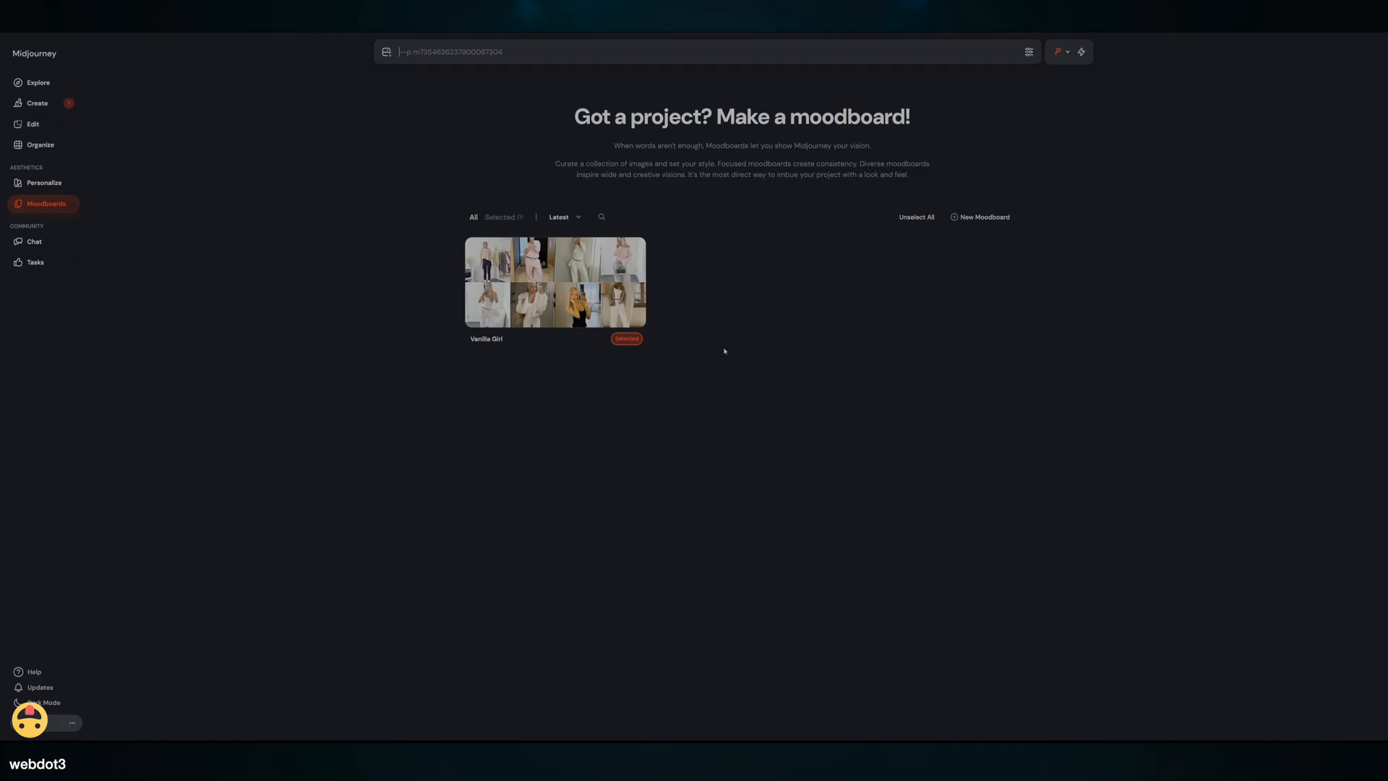
mouse_move(322, 316)
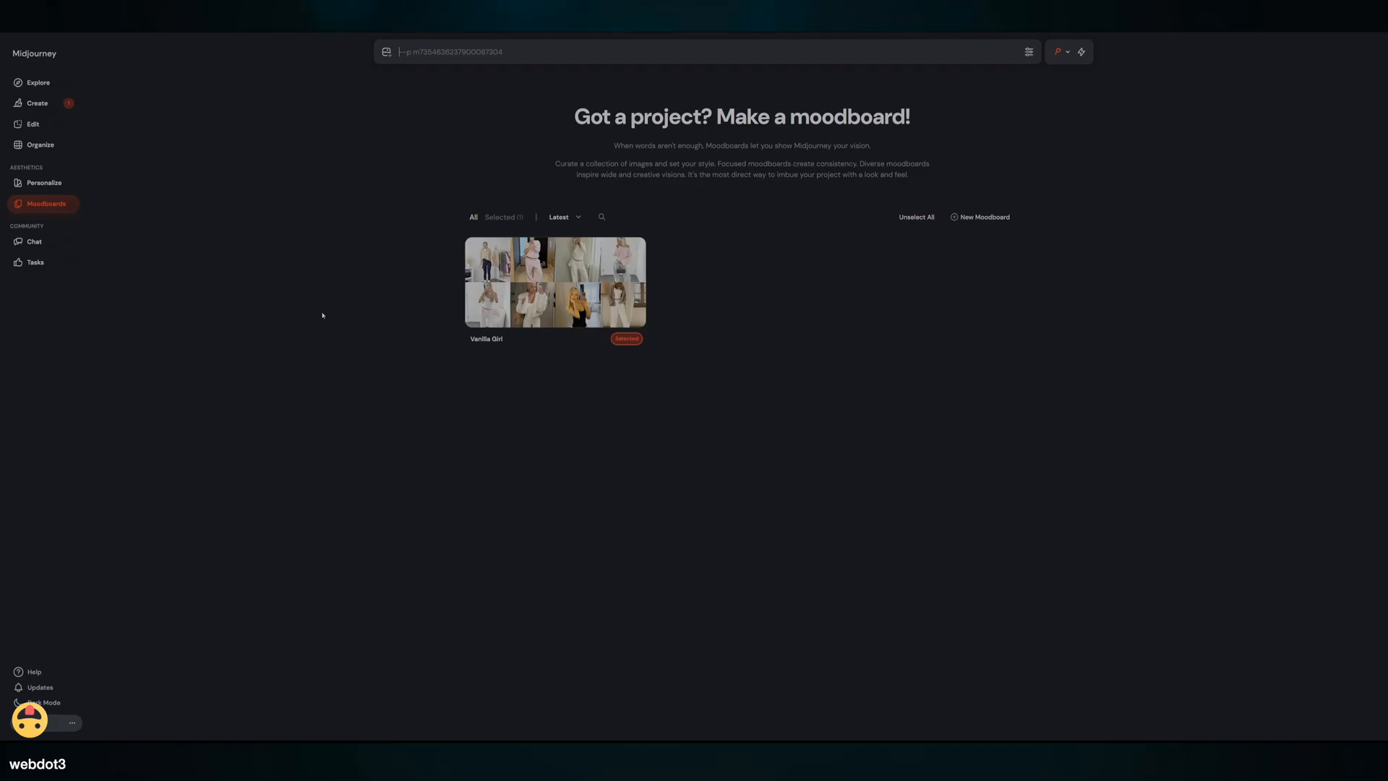
left_click(36, 103)
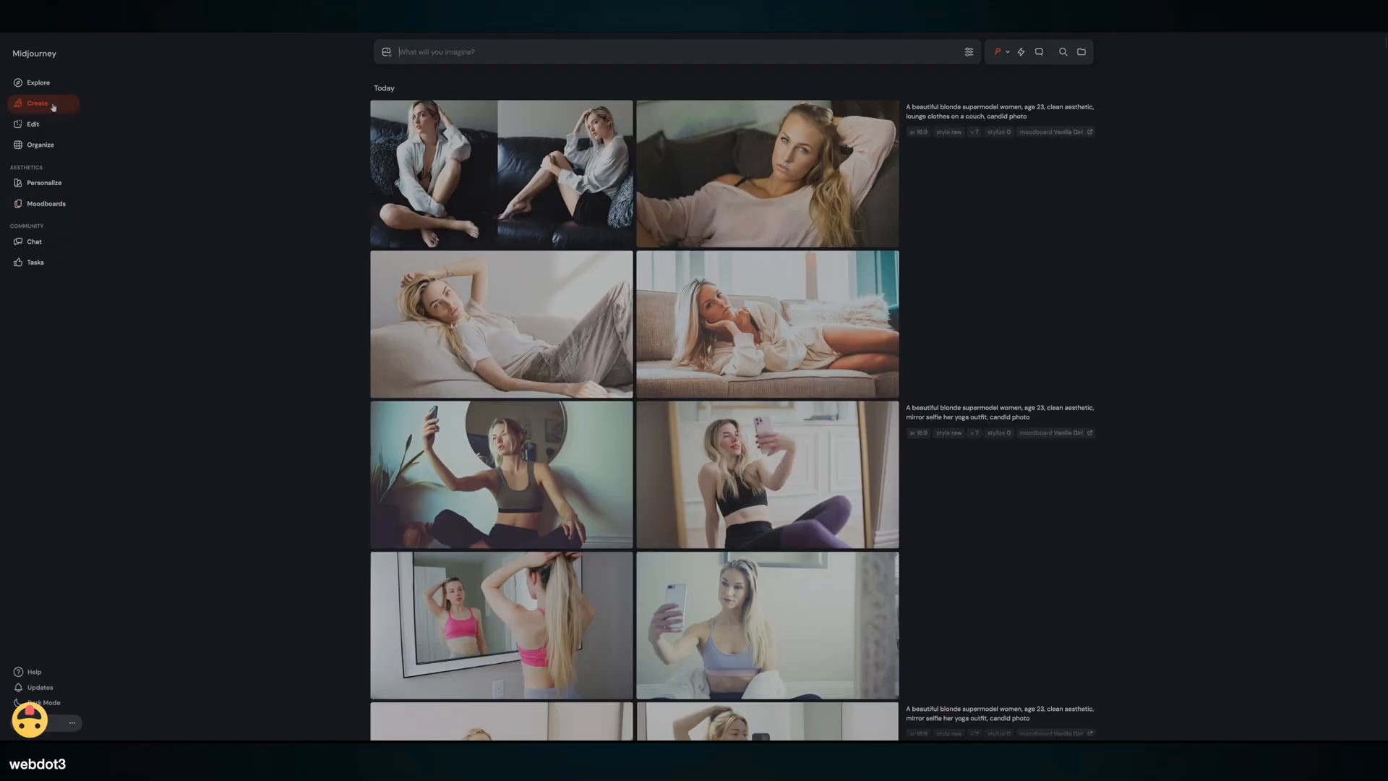
mouse_move(975, 257)
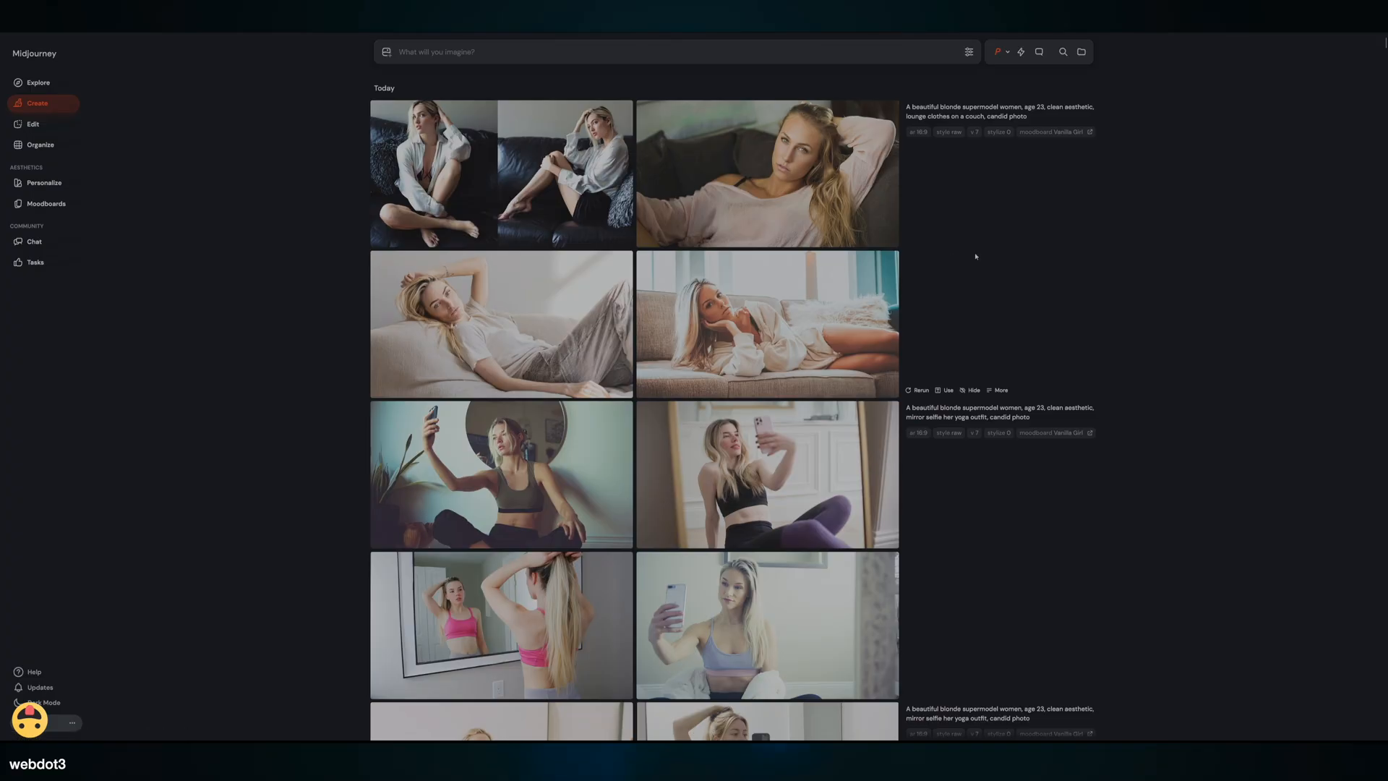
mouse_move(1049, 221)
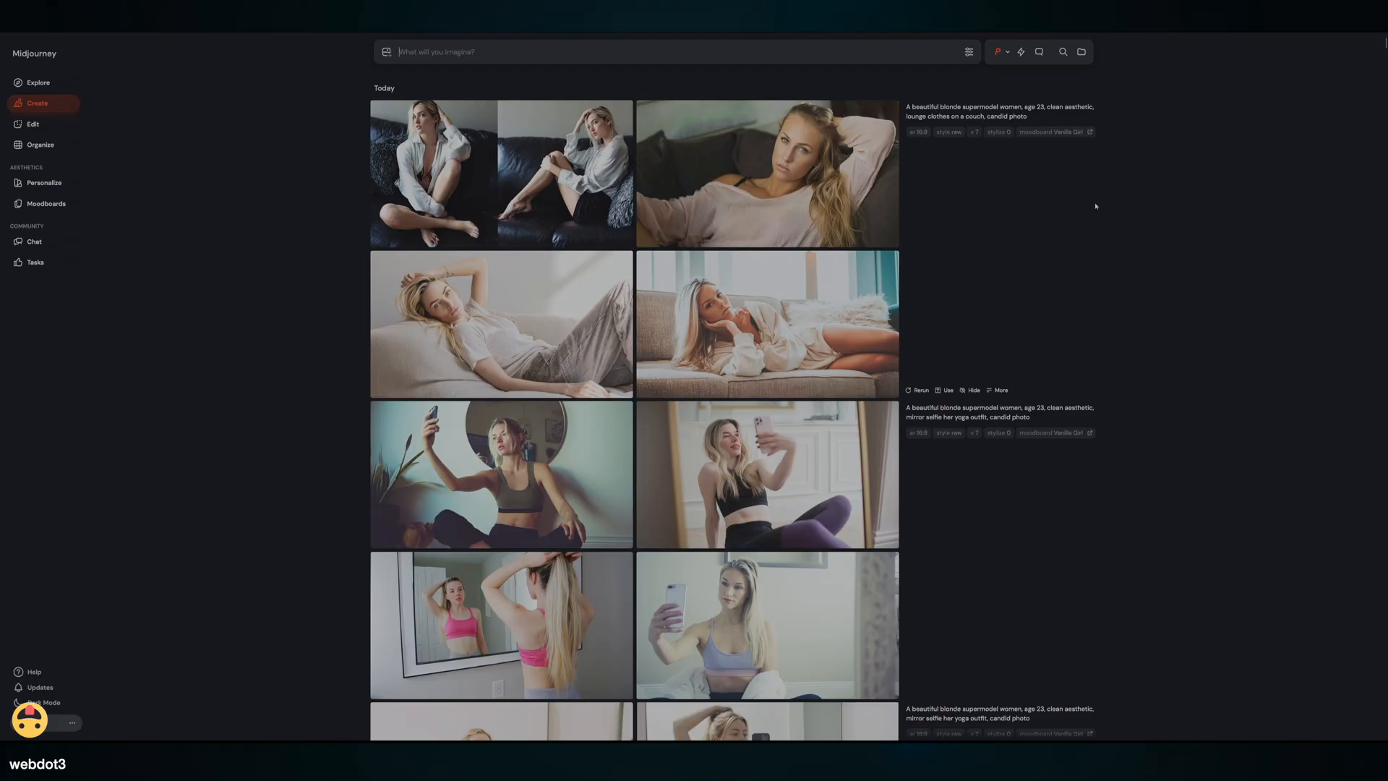
mouse_move(1028, 197)
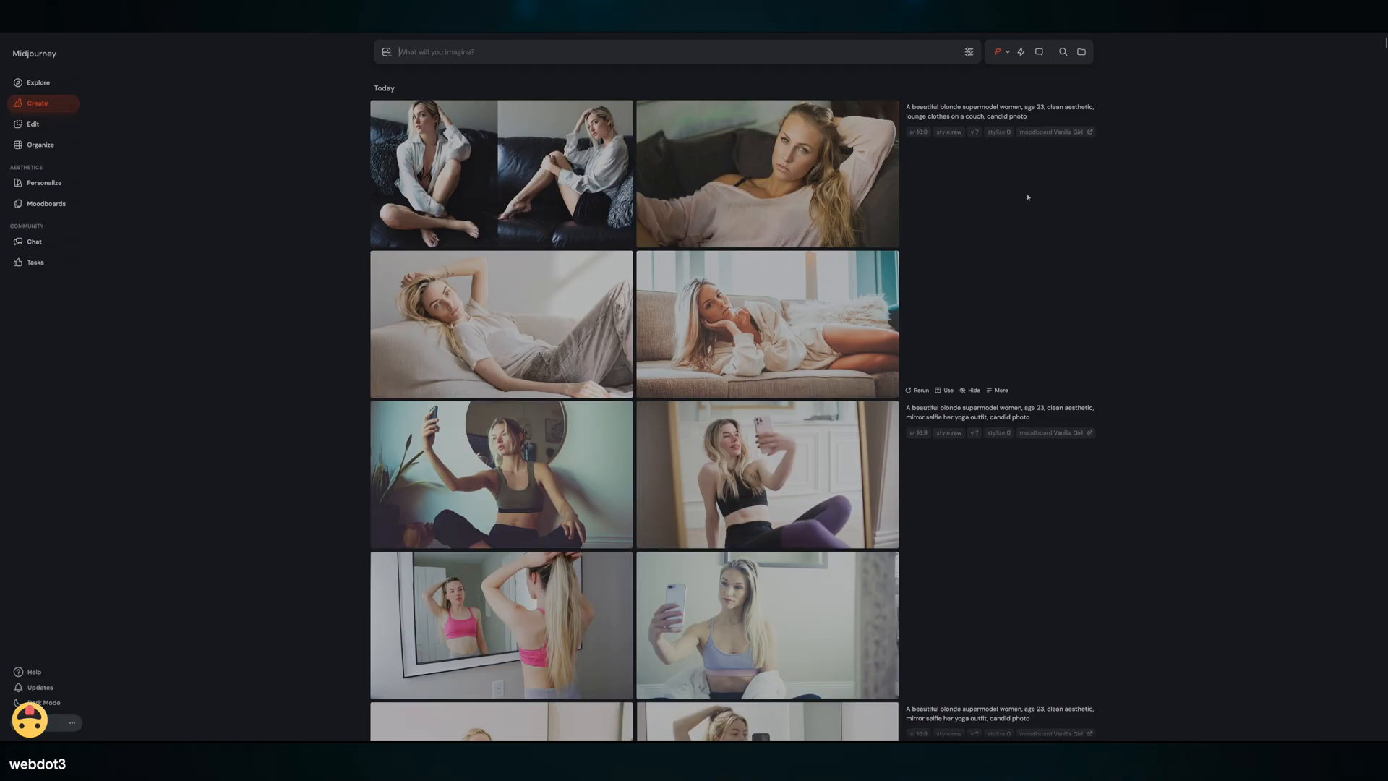
mouse_move(425, 225)
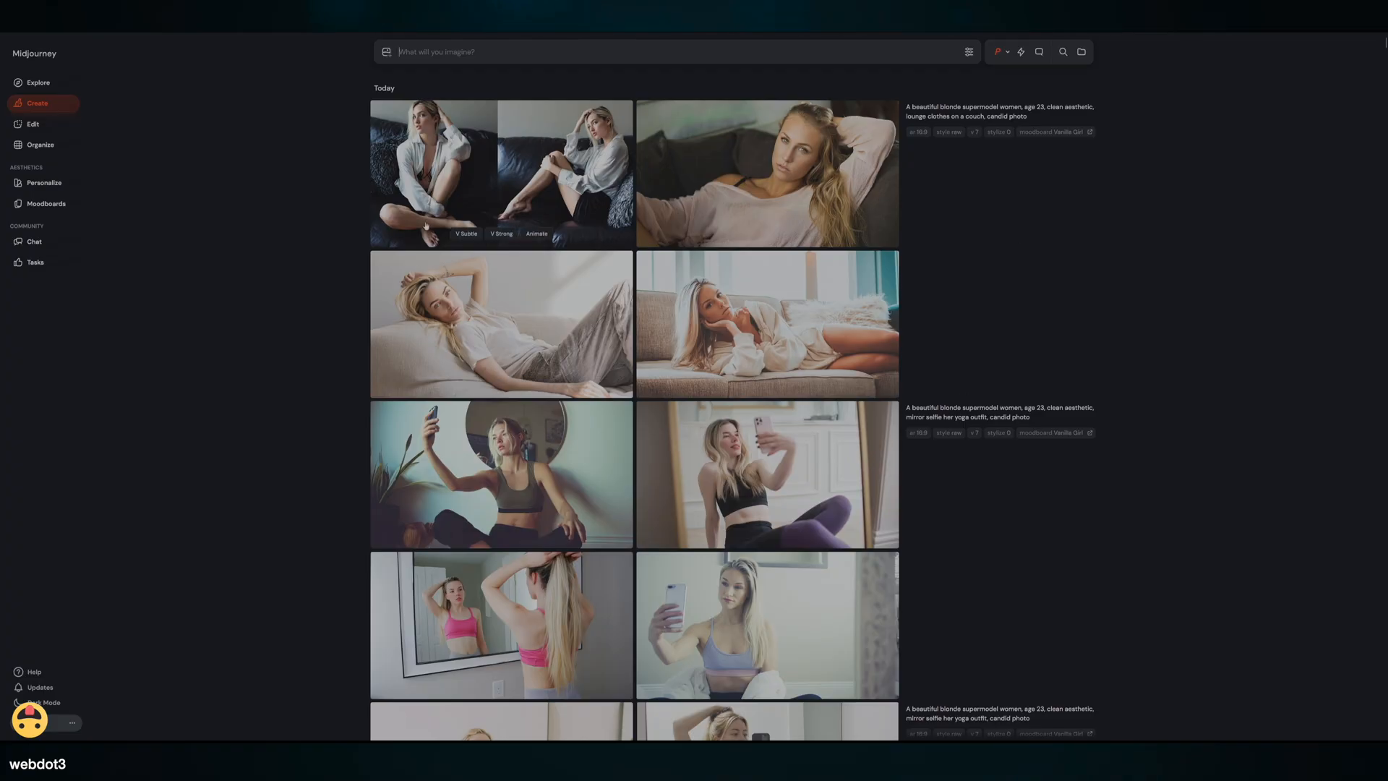
mouse_move(793, 211)
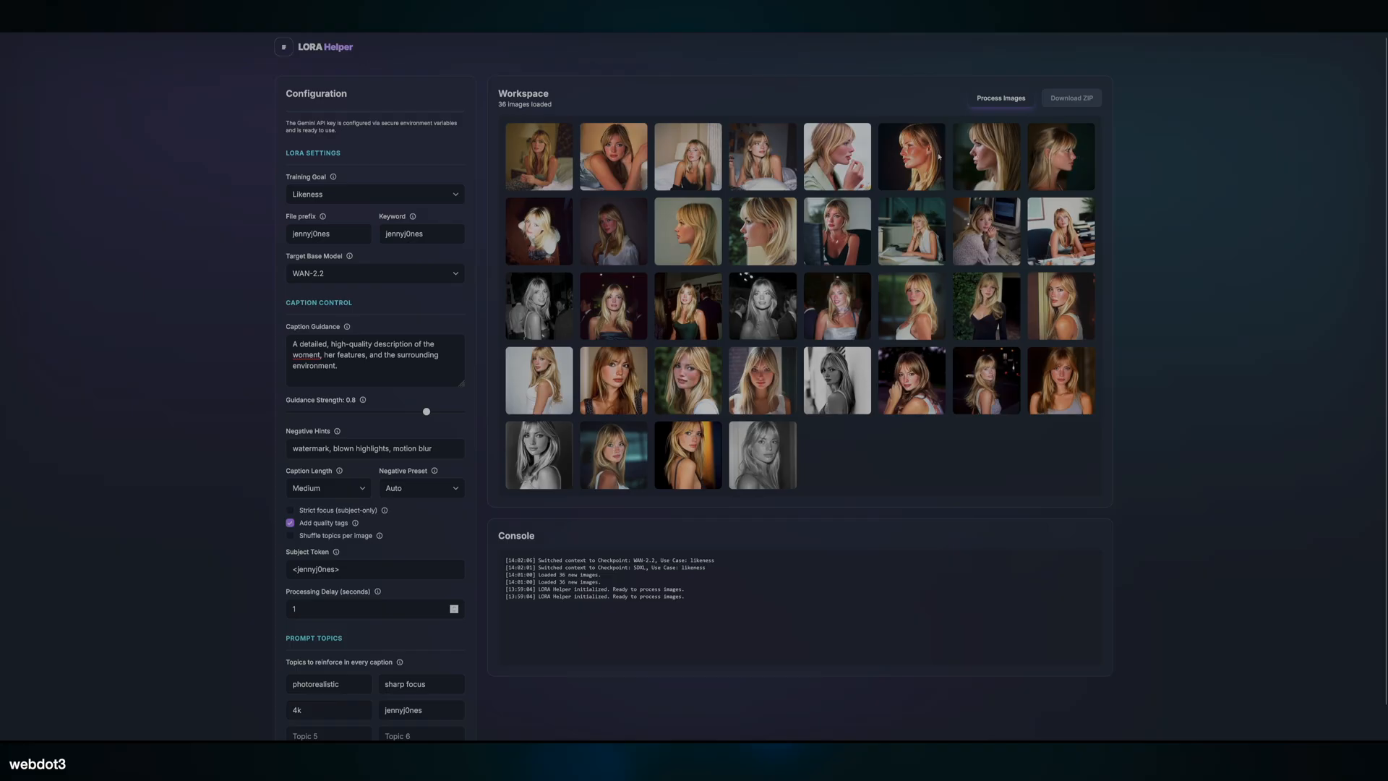
mouse_move(1028, 44)
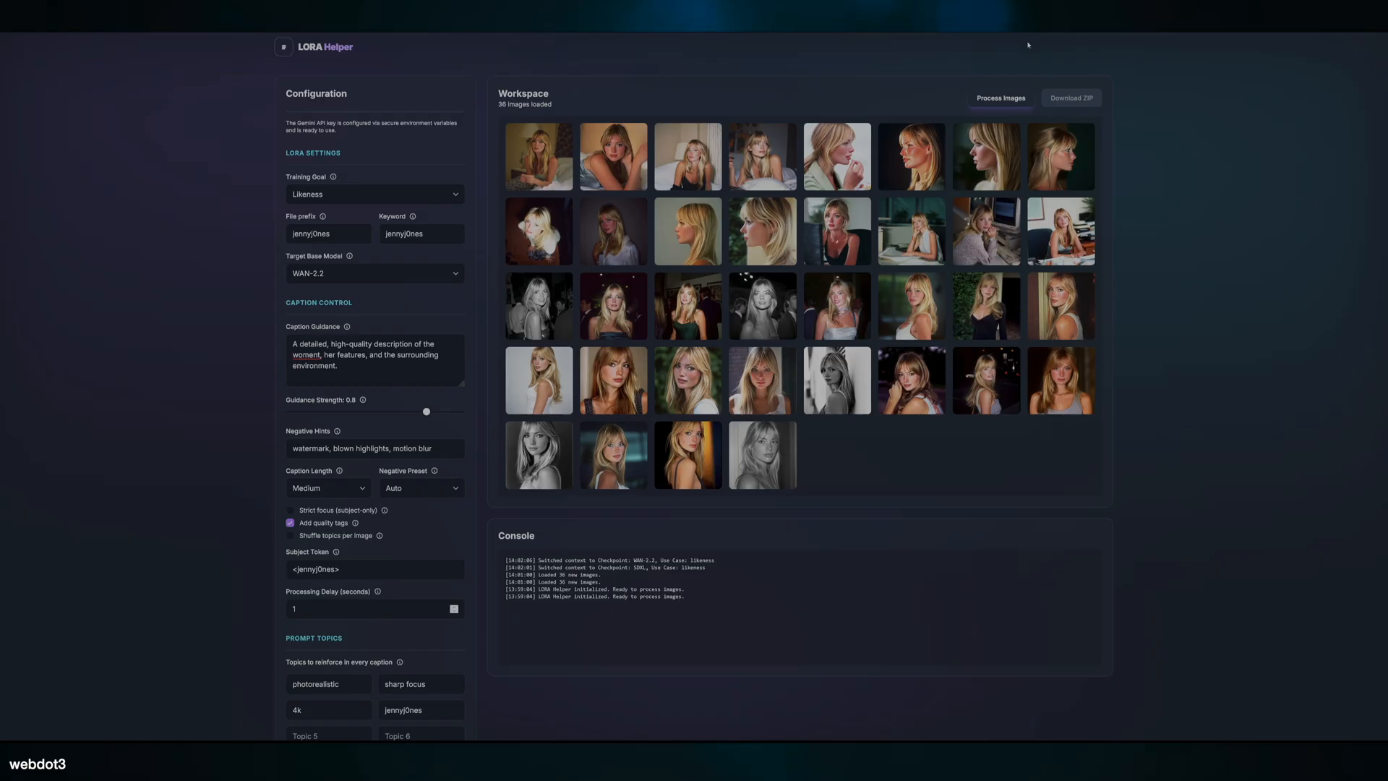
mouse_move(240, 262)
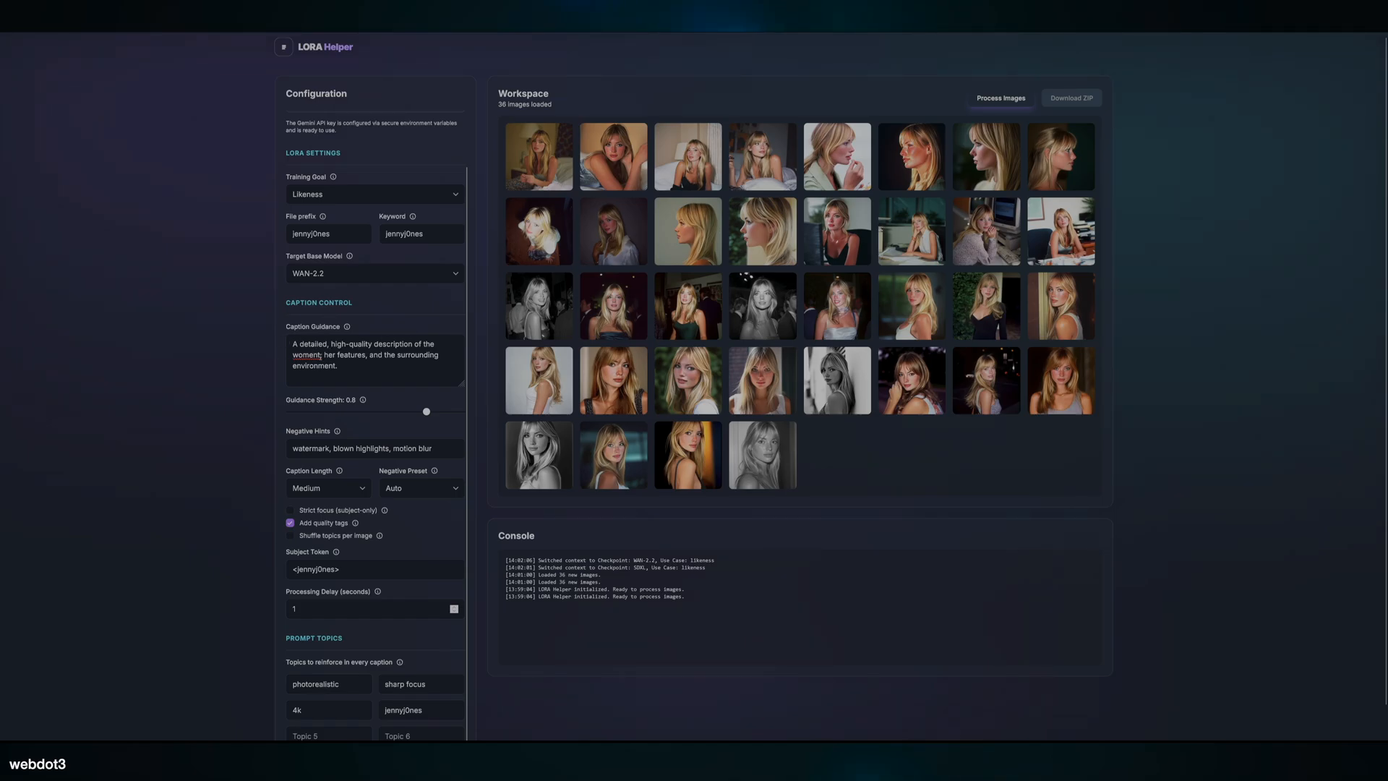
Step: Commit the corrected caption guidance text for the blonde woman's WAN-2.2 likeness LoRA
left_click(373, 359)
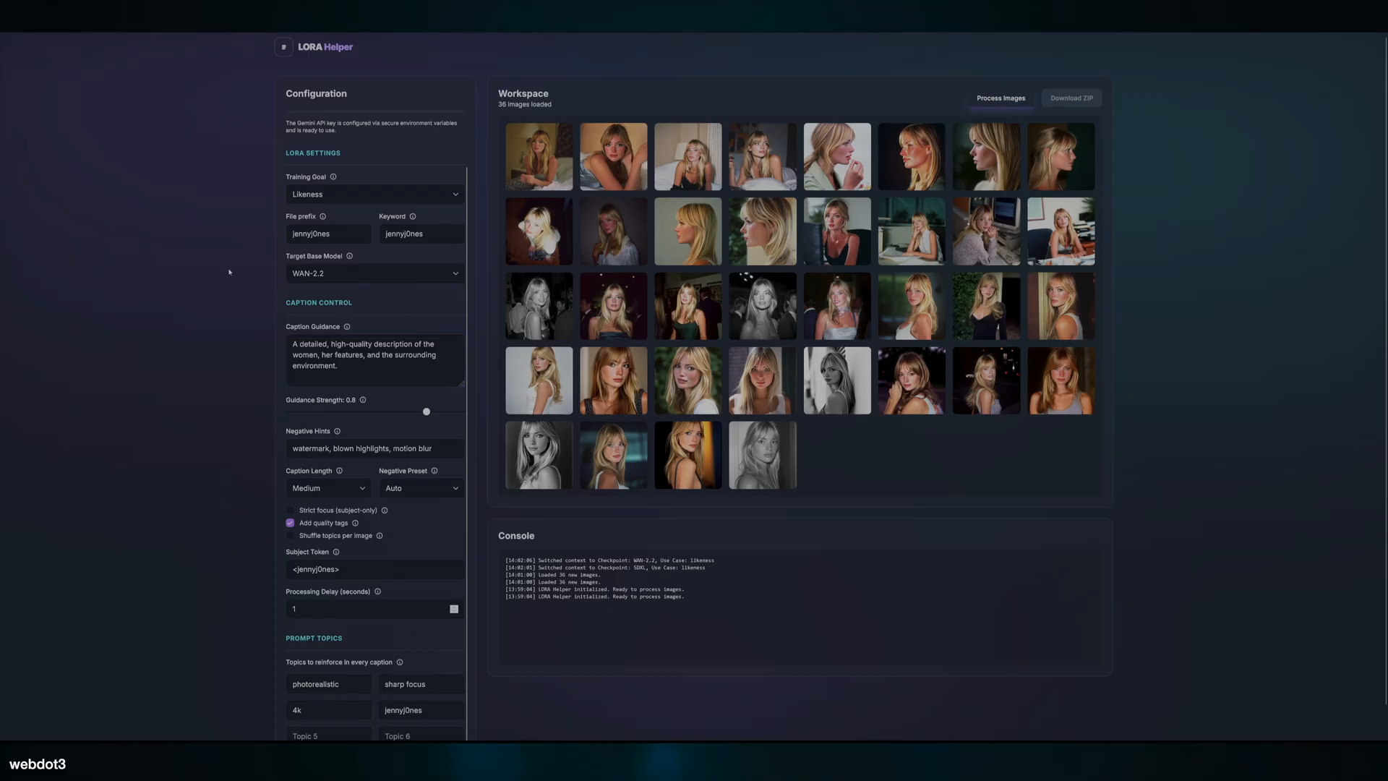
mouse_move(1207, 162)
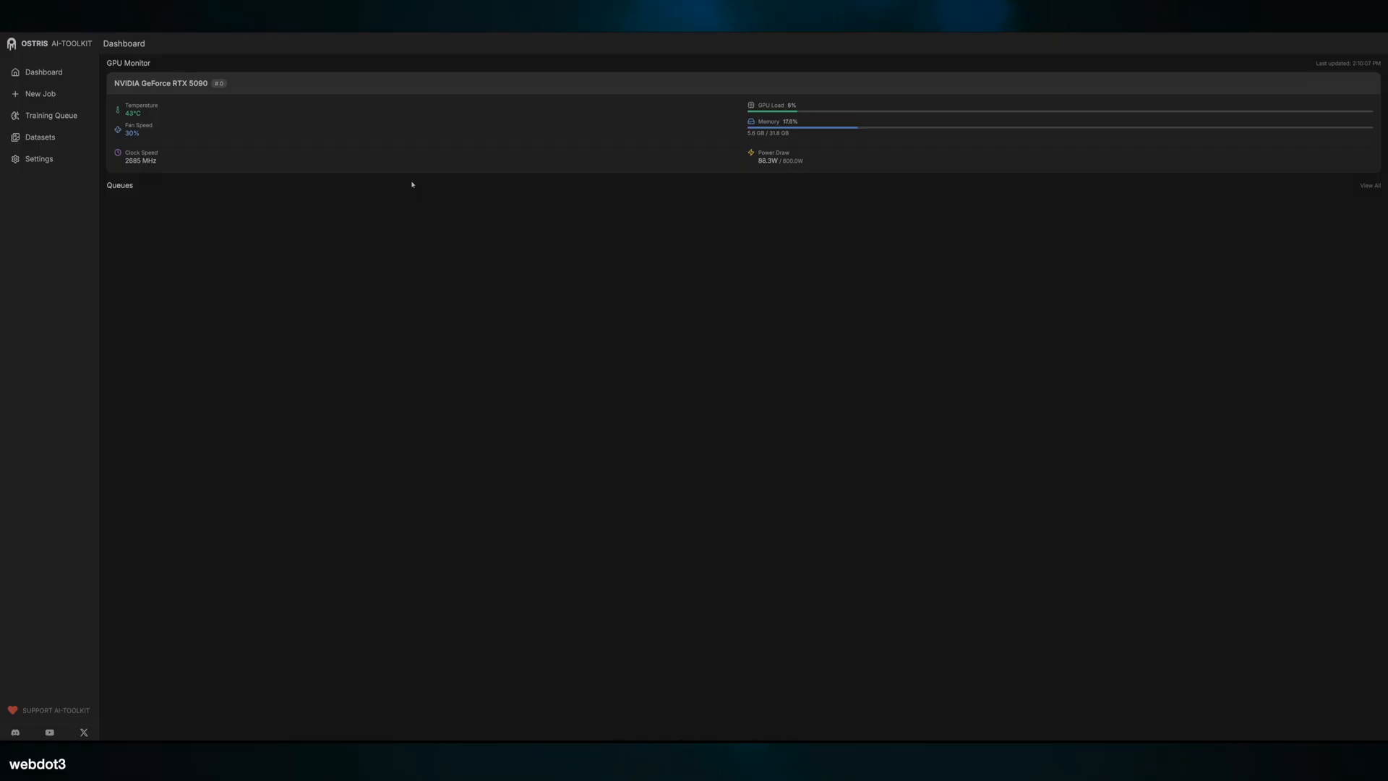
mouse_move(429, 174)
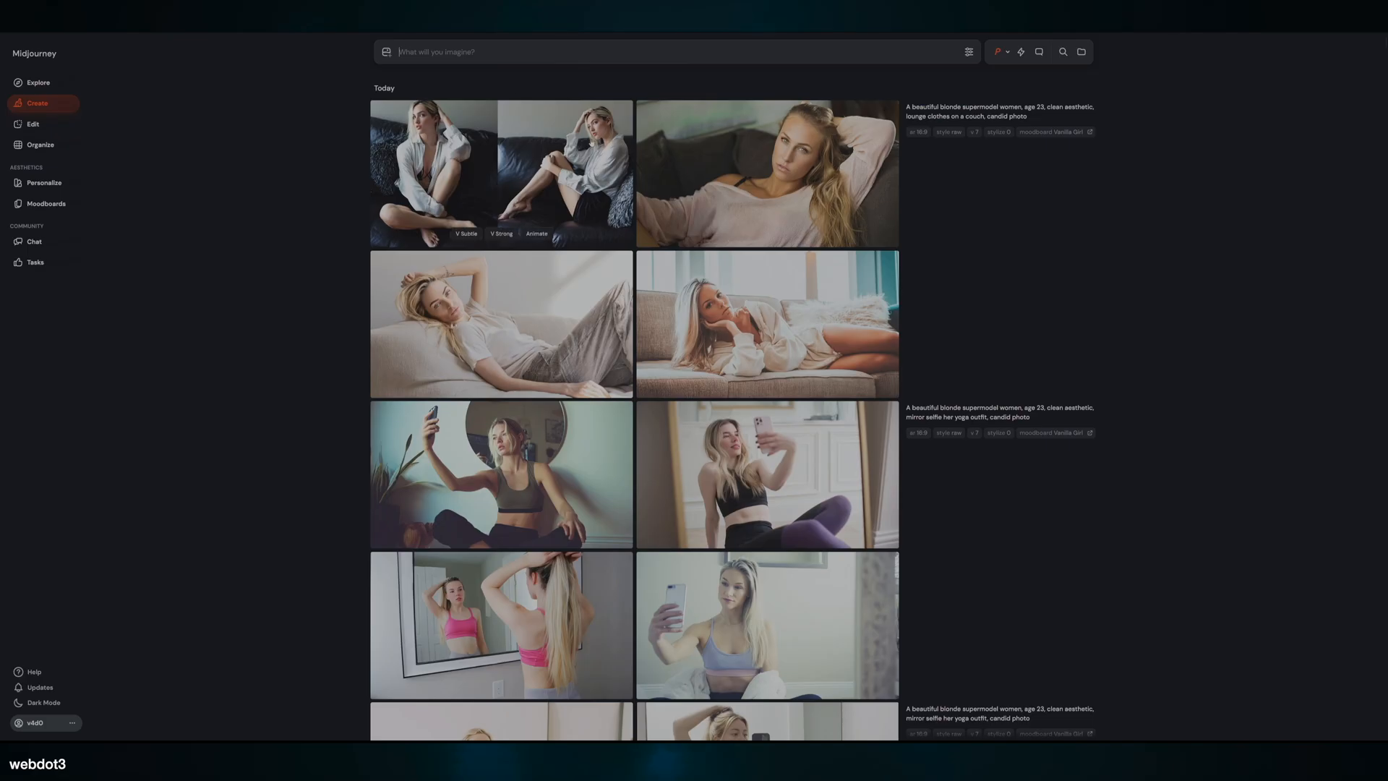
mouse_move(305, 176)
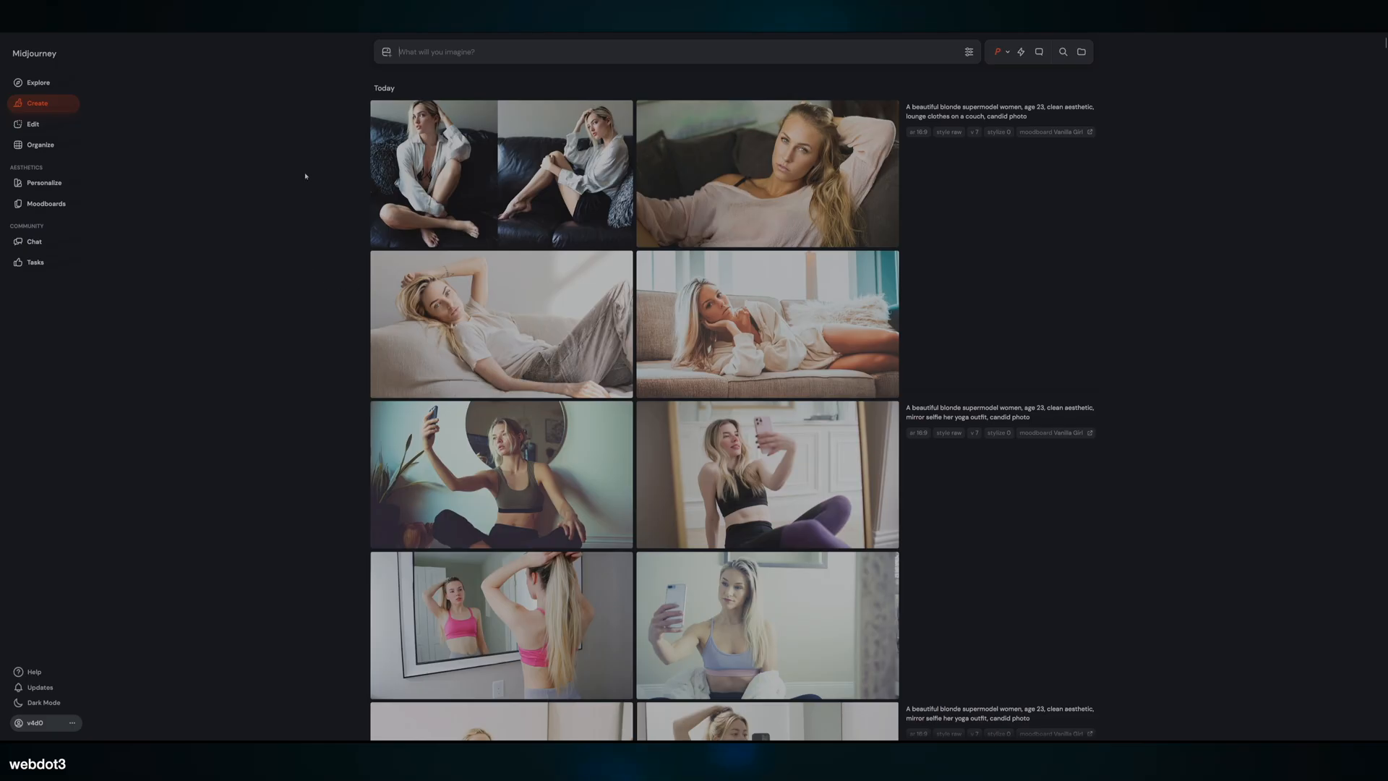
mouse_move(304, 157)
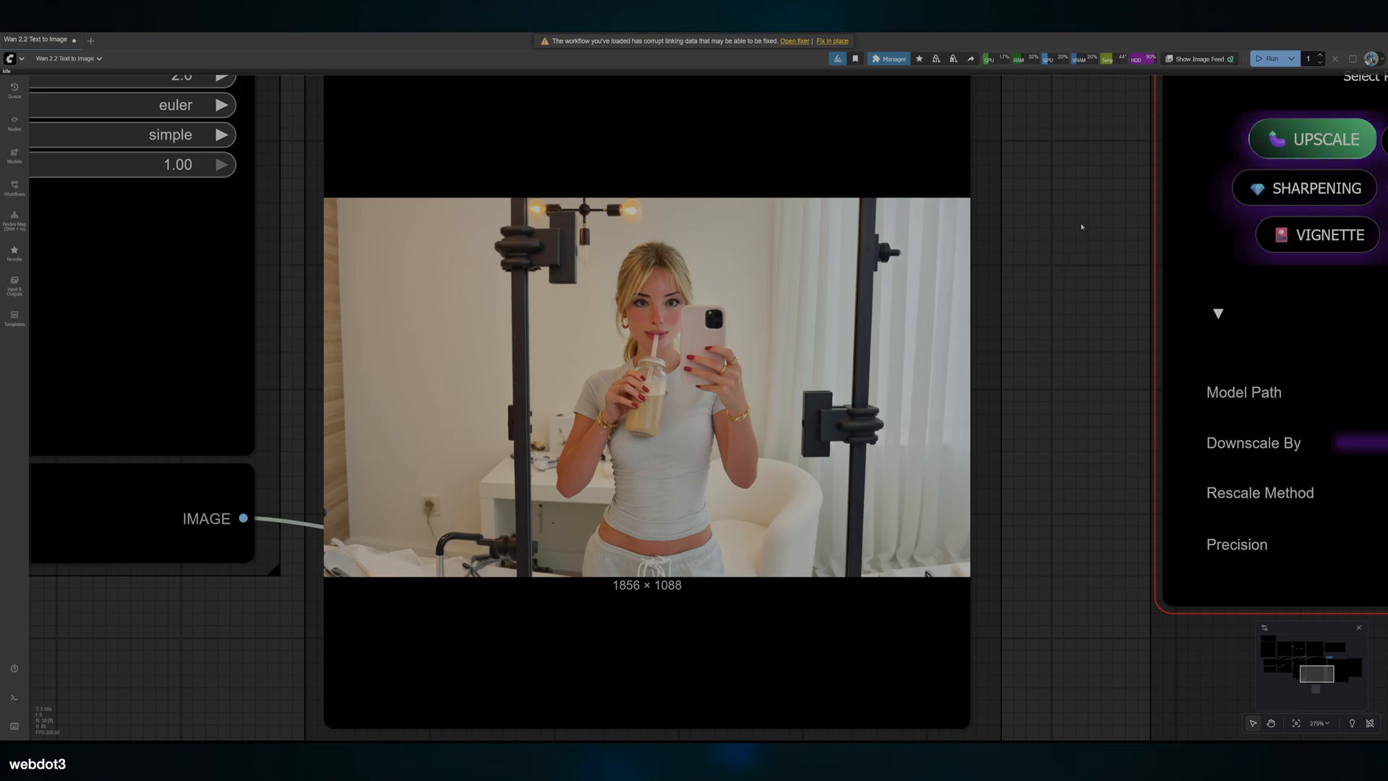
Step: View the 1856 × 1088 mirror-selfie output of the Wan 2.2 text-to-image workflow
left_click(1270, 59)
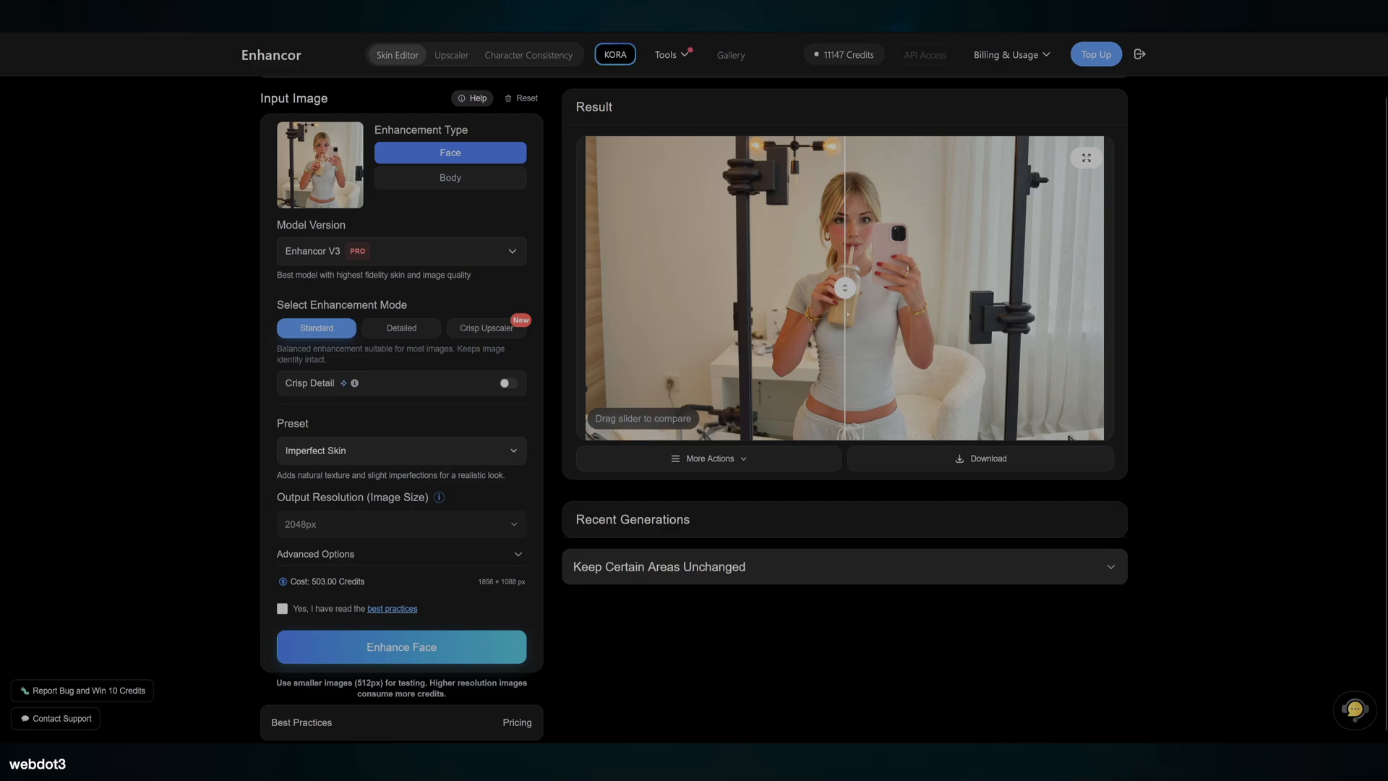
Step: Slide the before/after compare across the face to check enhanced skin texture against the original
left_click_drag(844, 286, 1111, 287)
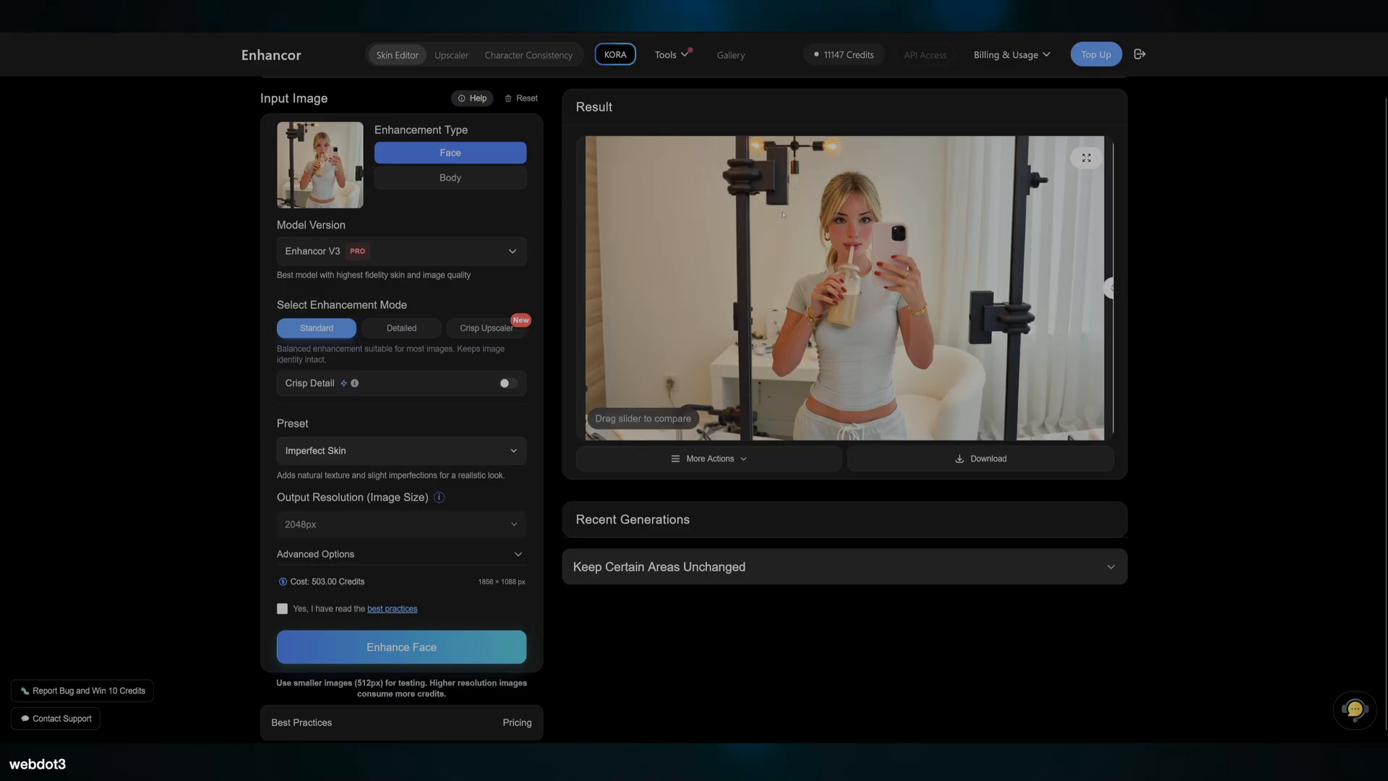
left_click_drag(1102, 285, 903, 285)
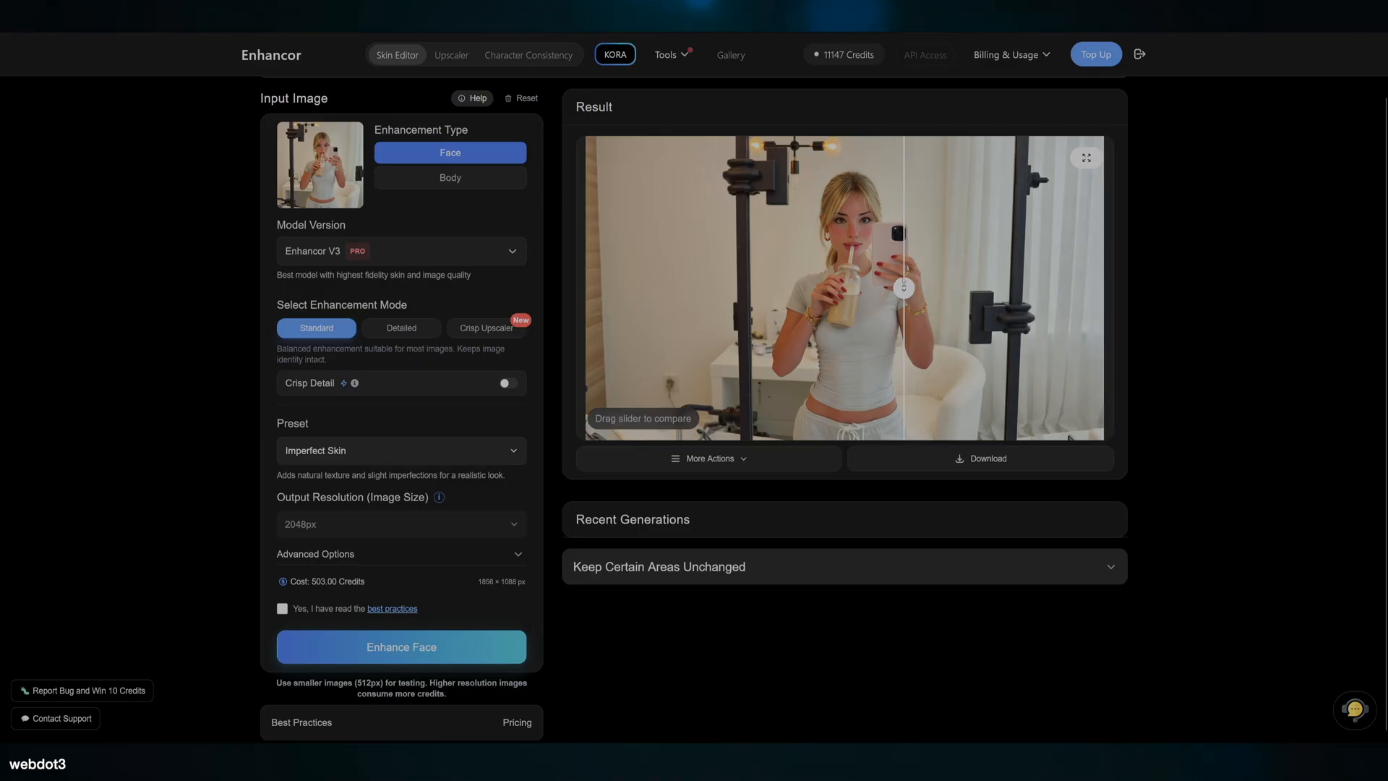
left_click_drag(903, 287, 830, 287)
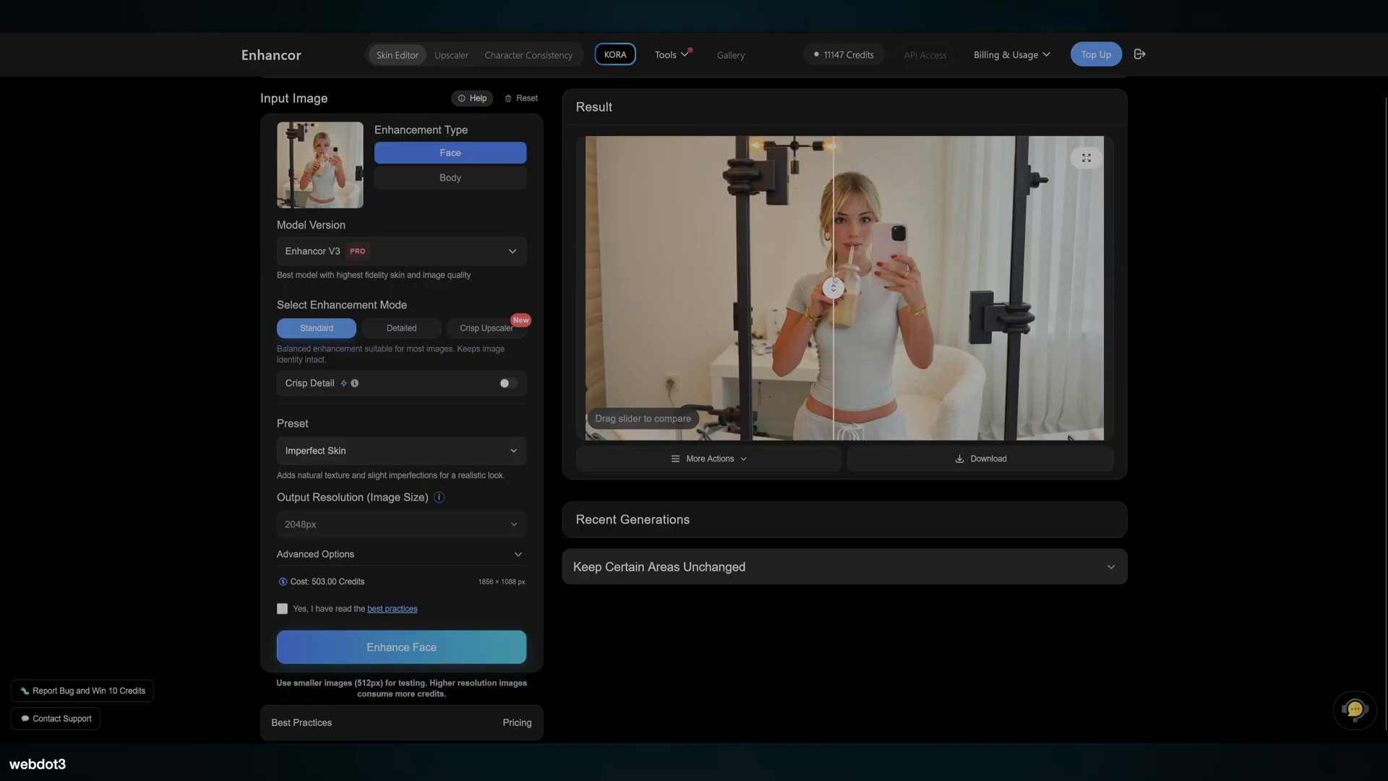